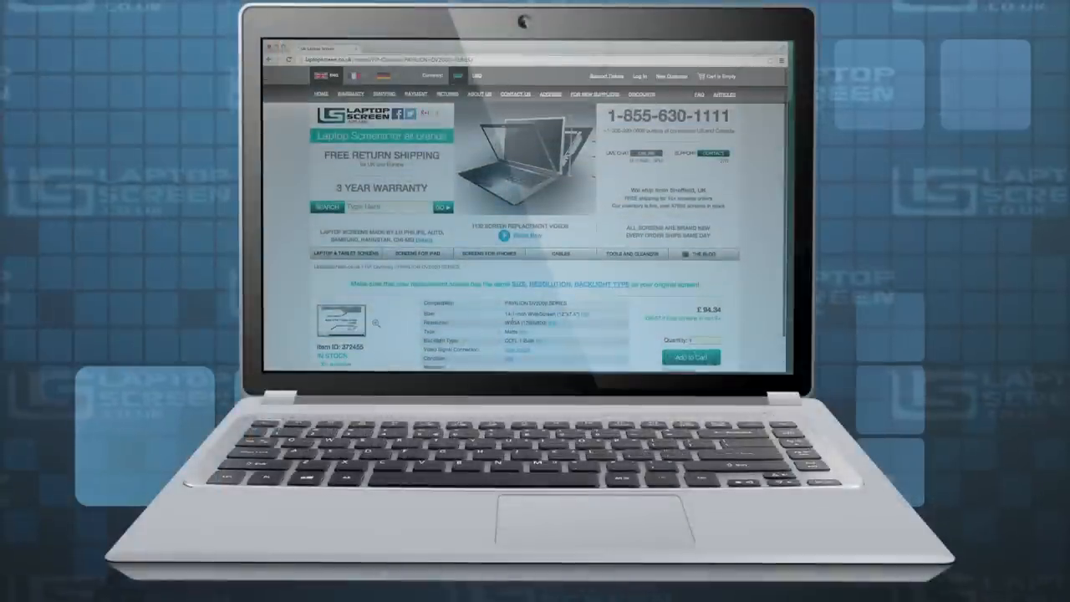
scroll("down", 3)
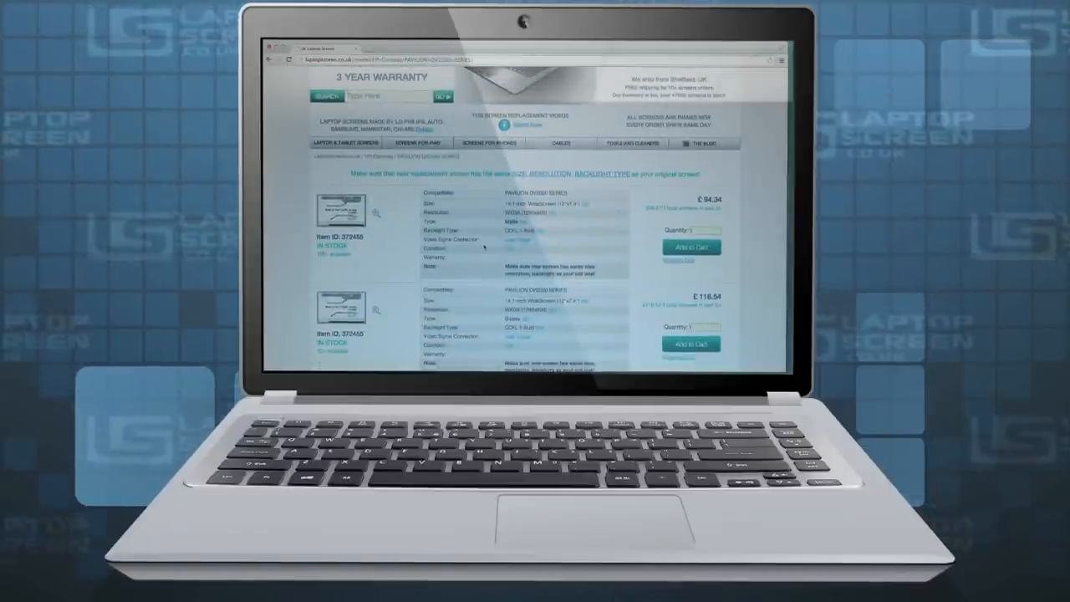
scroll("up", 3)
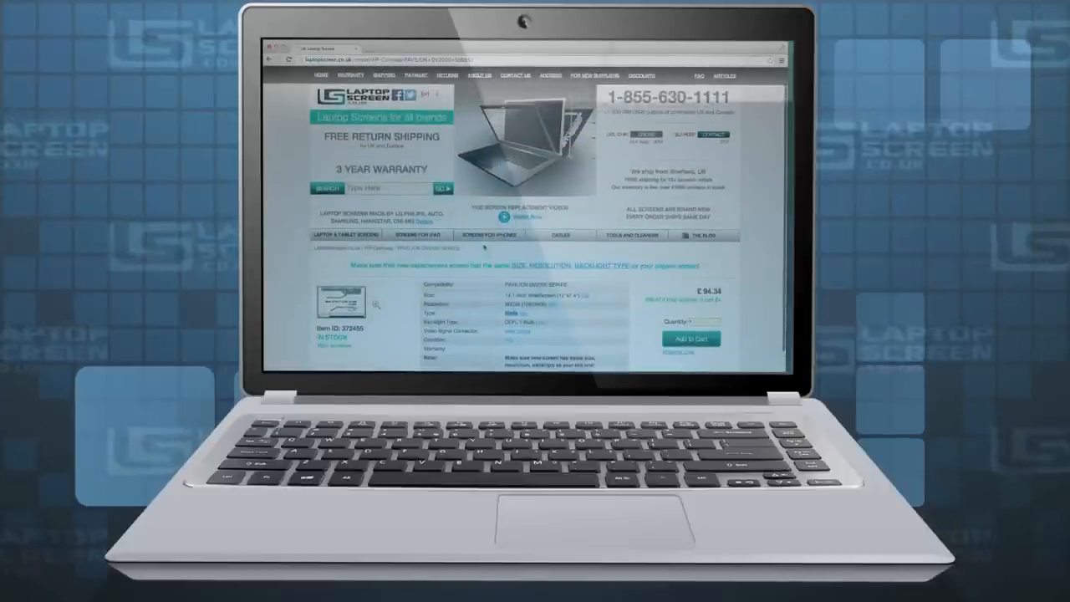
scroll("down", 3)
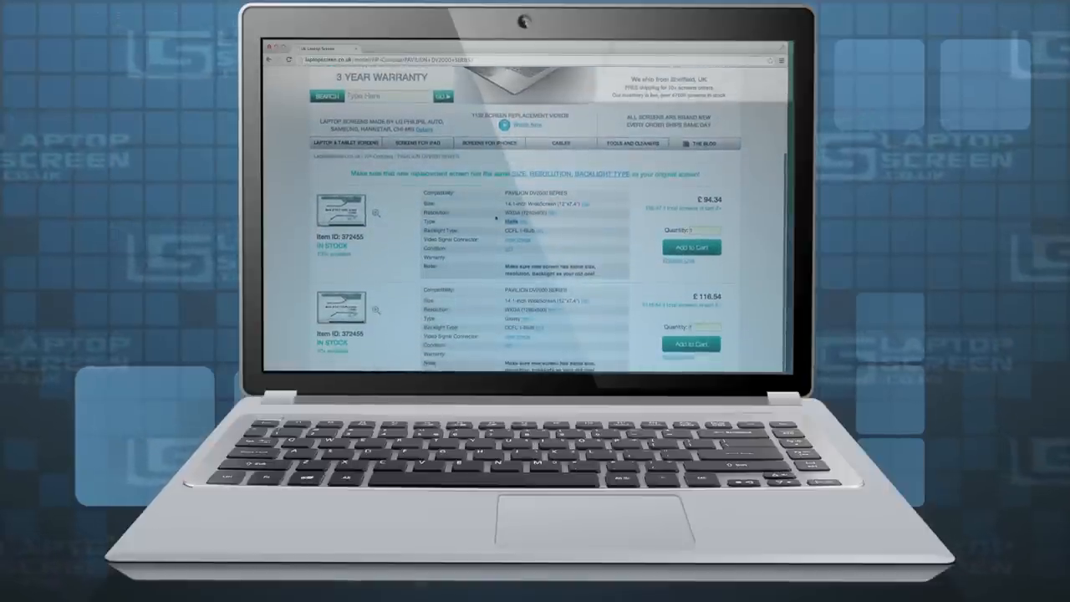